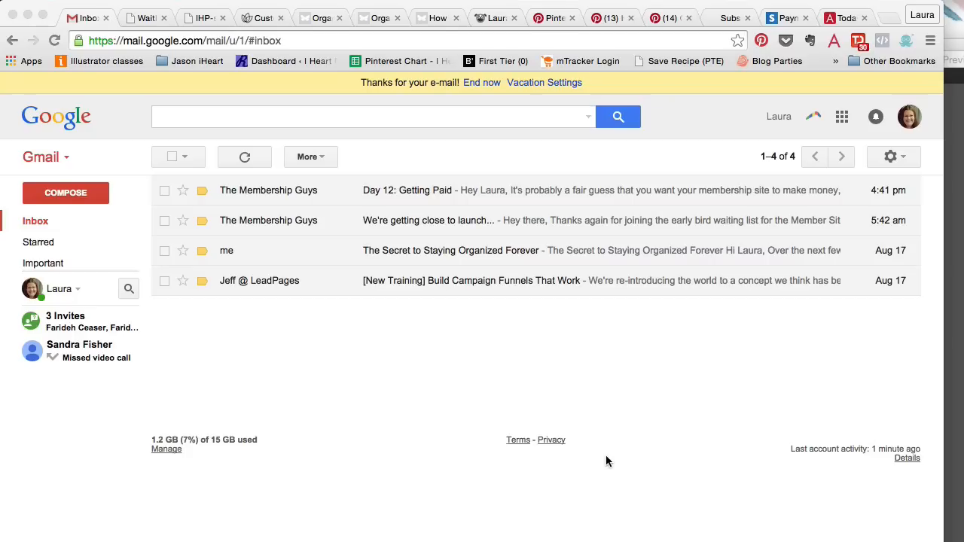
mouse_move(70, 263)
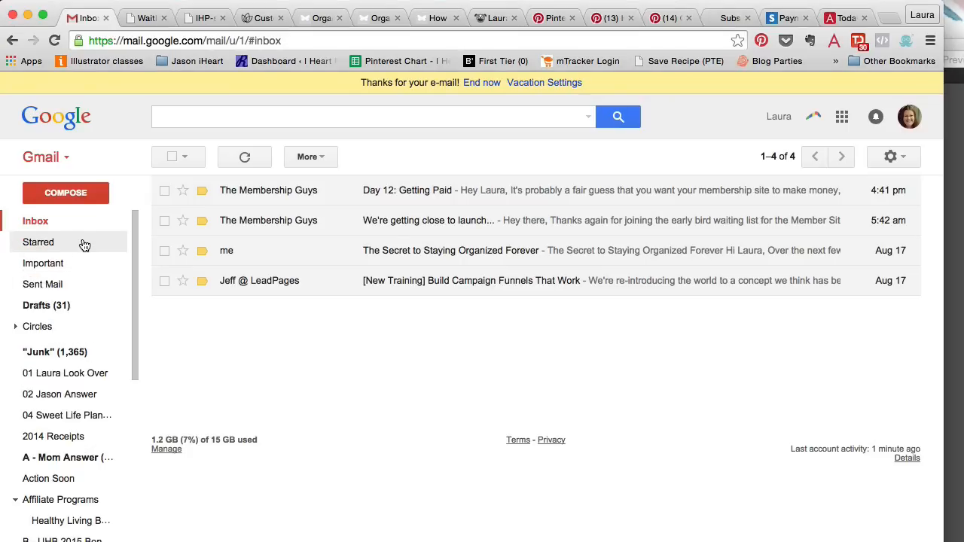
- Browse the inbox and open The Membership Guys' 'Day 12: Getting Paid' email
scroll(down, 3)
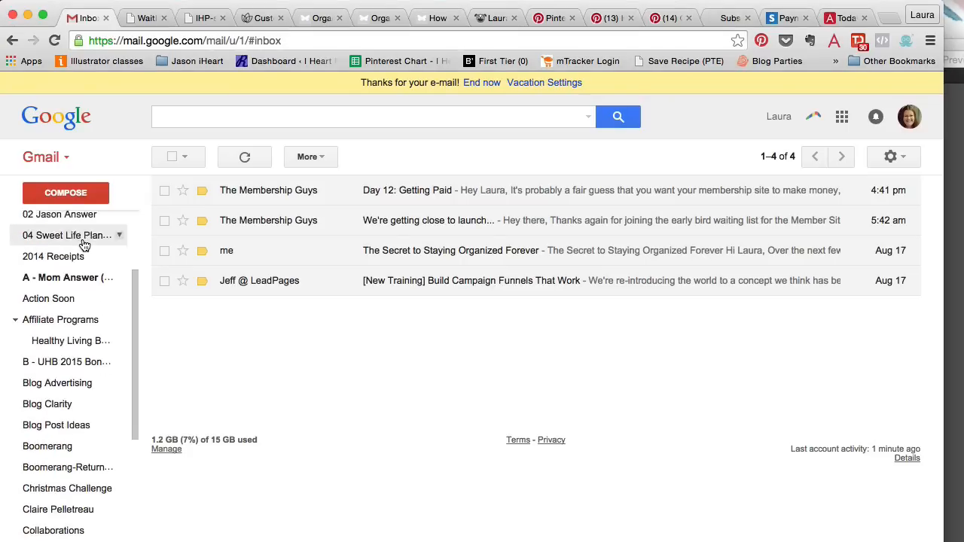
scroll(down, 3)
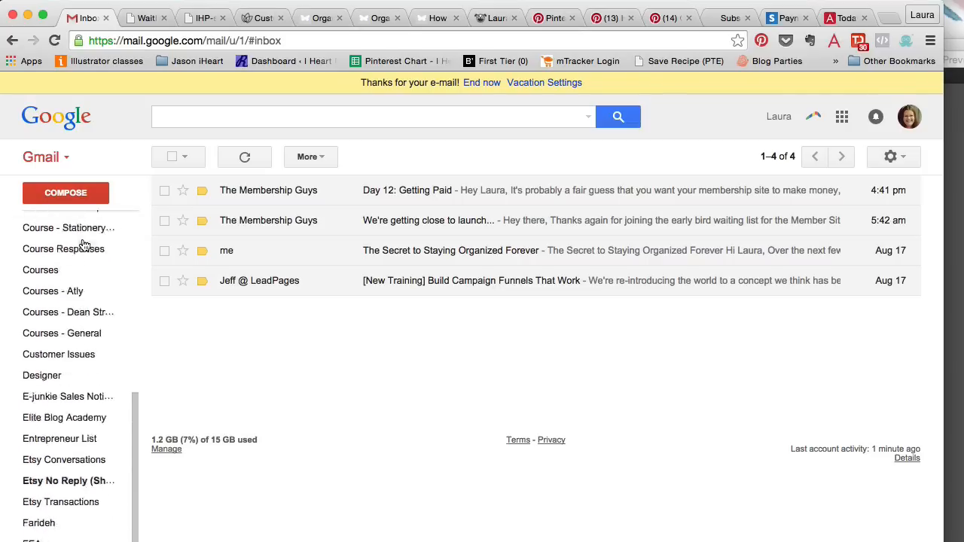
scroll(down, 3)
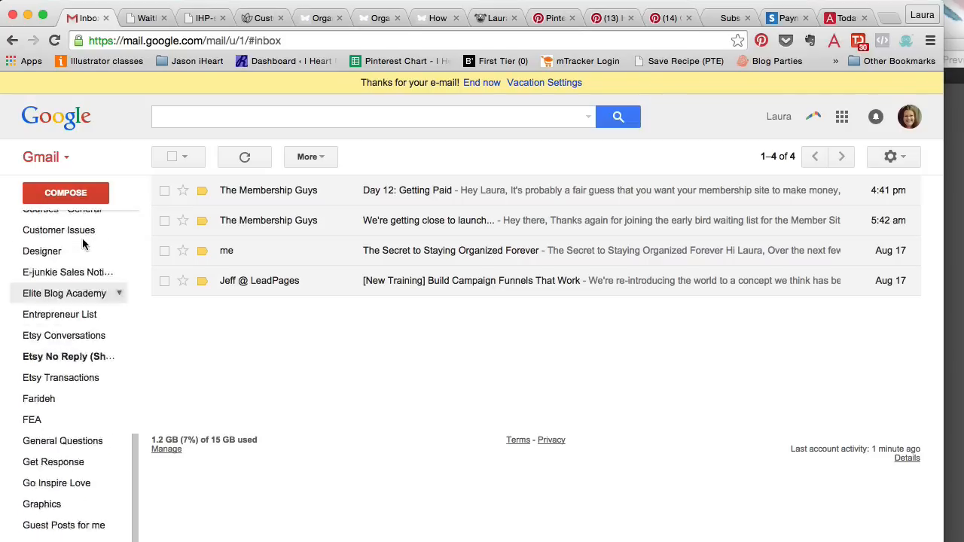
scroll(down, 3)
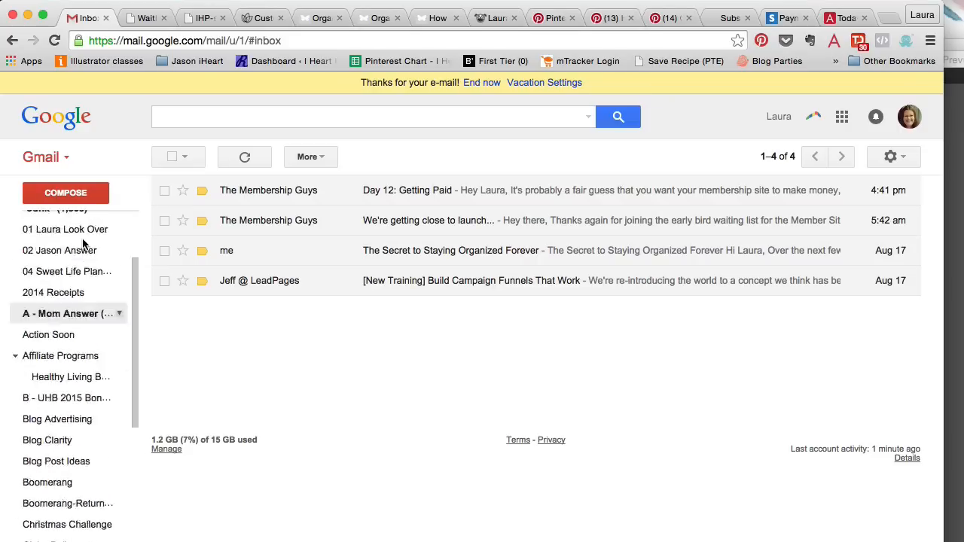
scroll(up, 3)
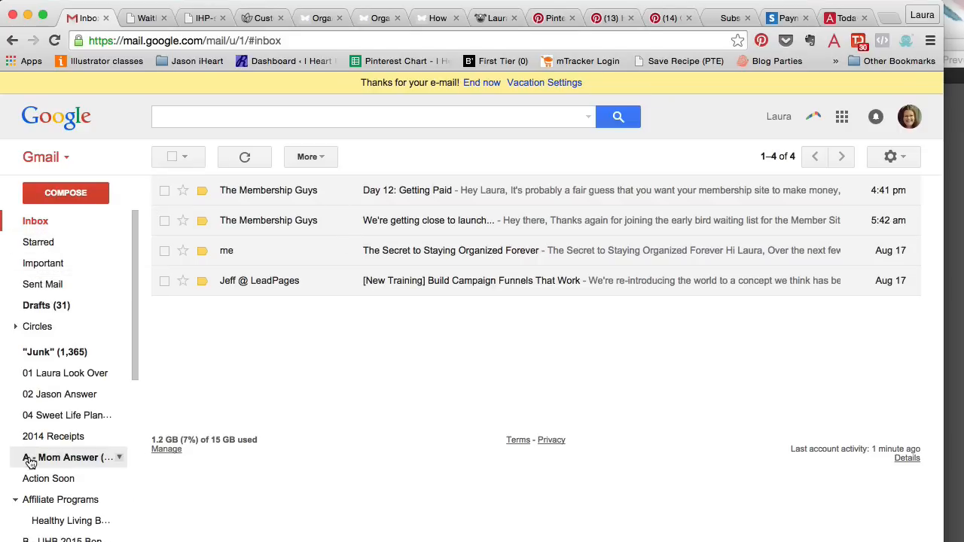
scroll(down, 3)
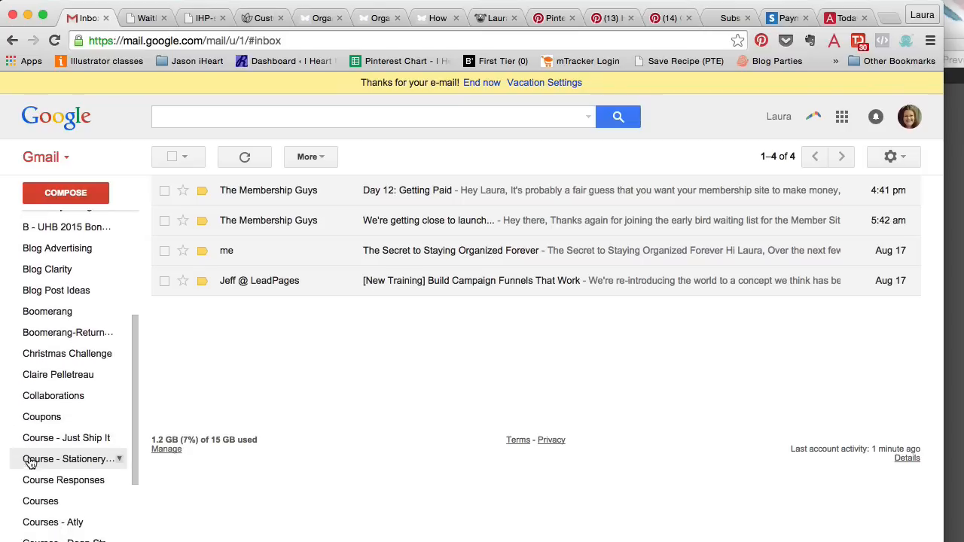
scroll(down, 3)
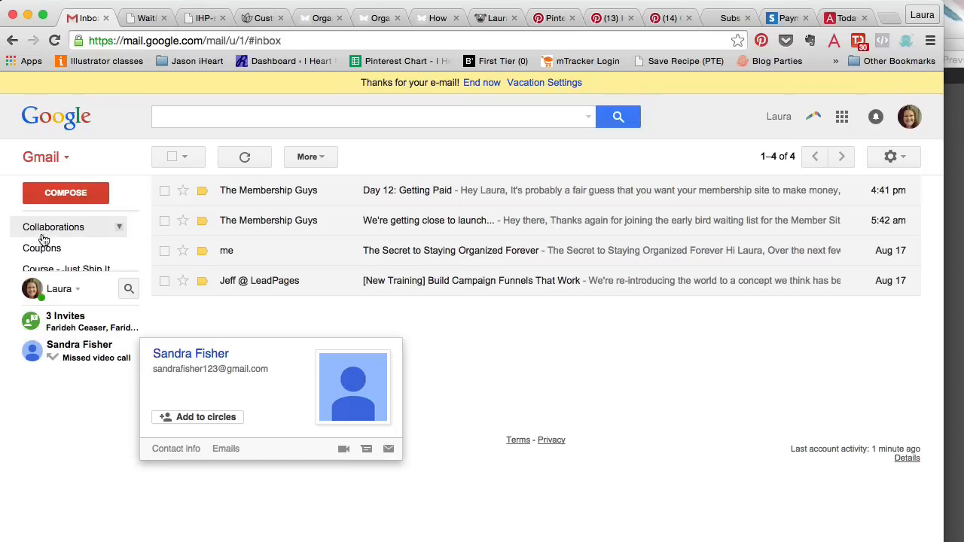
click(184, 304)
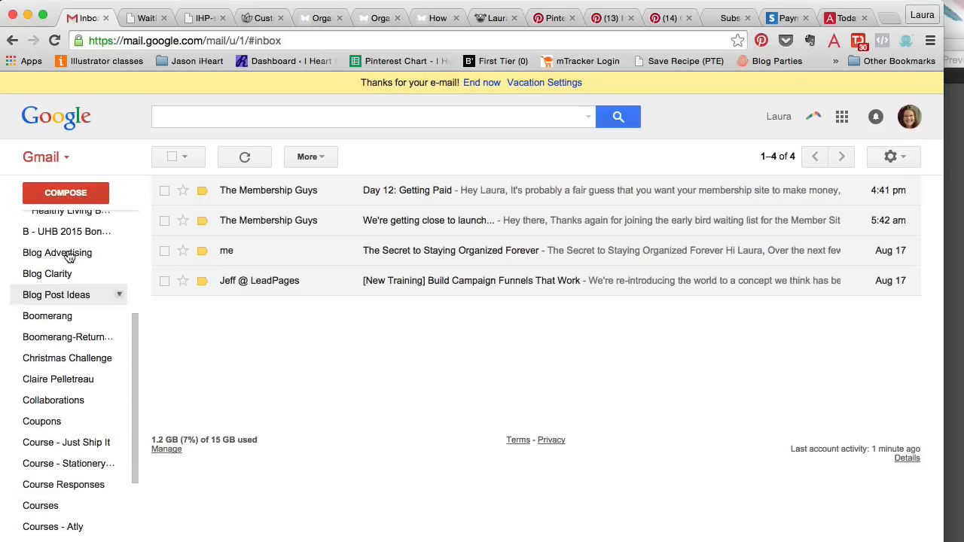
scroll(down, 3)
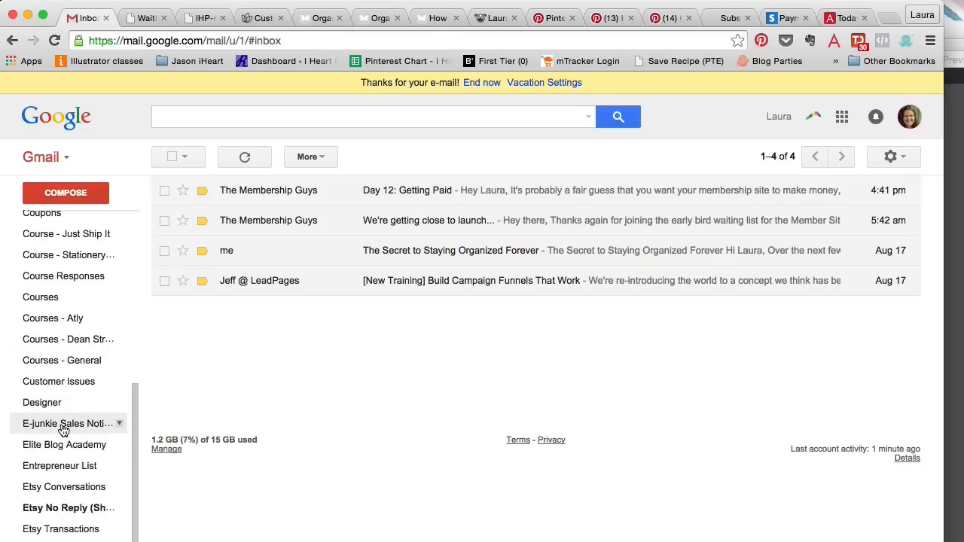
scroll(up, 3)
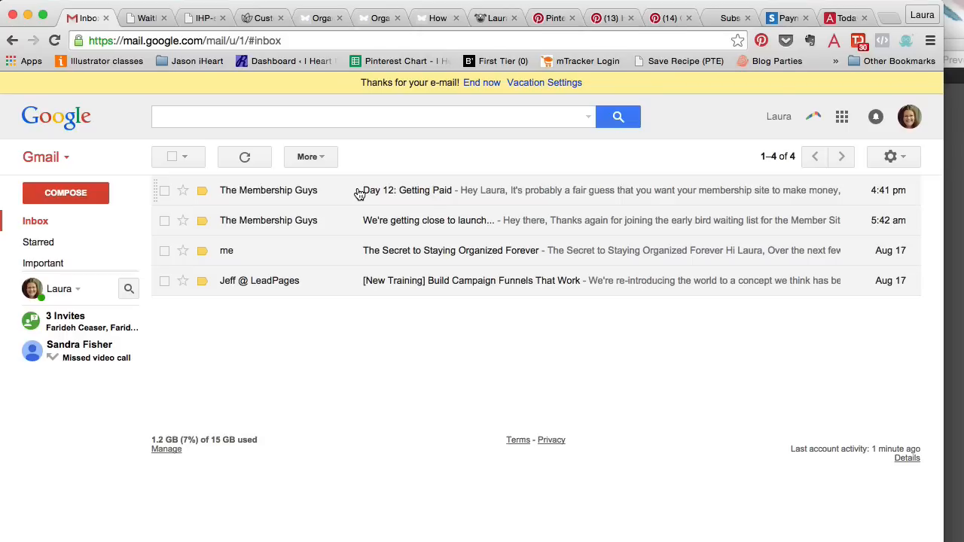
mouse_move(263, 189)
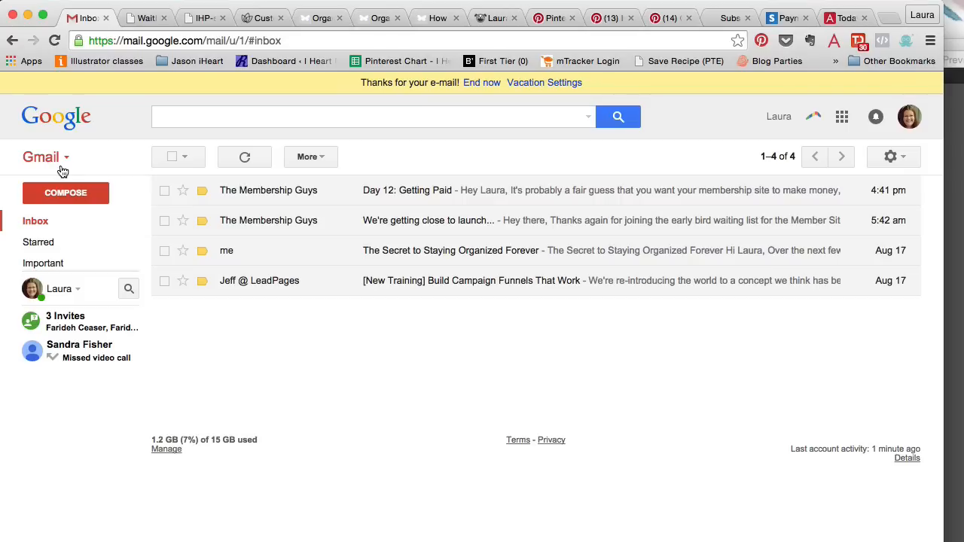
mouse_move(314, 187)
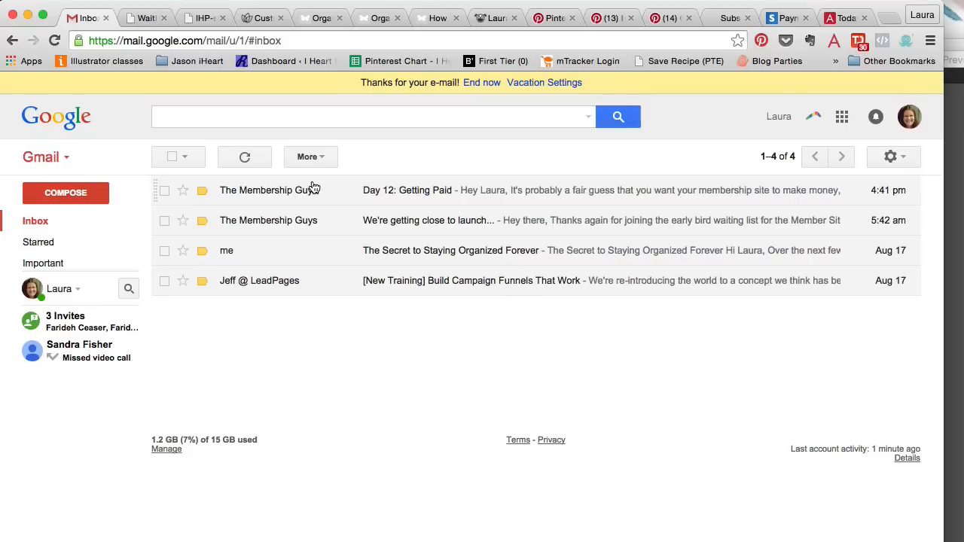
mouse_move(322, 197)
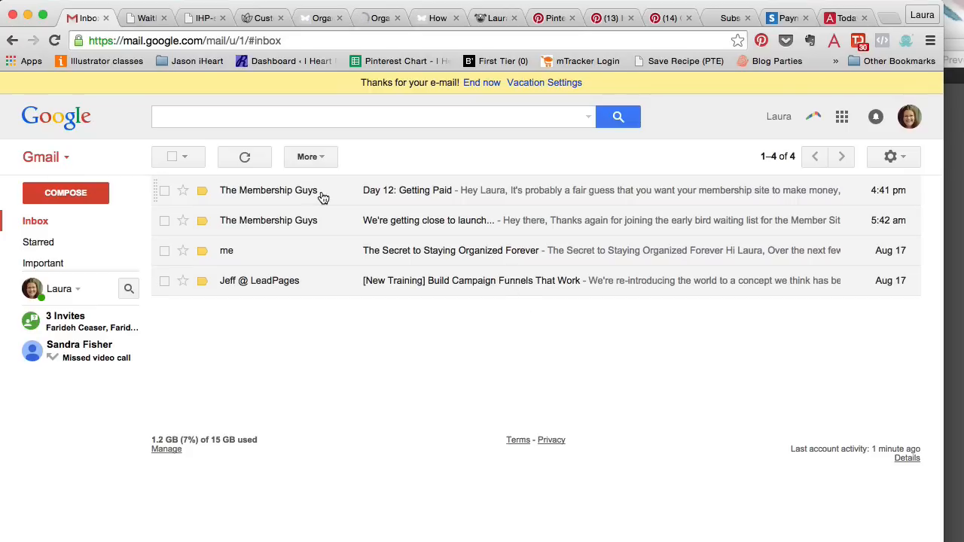
mouse_move(291, 194)
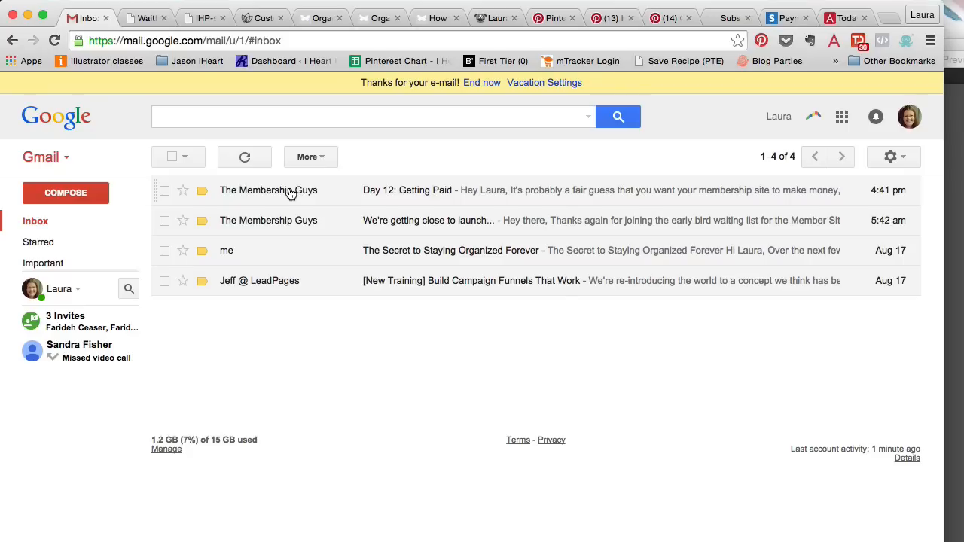
mouse_move(381, 207)
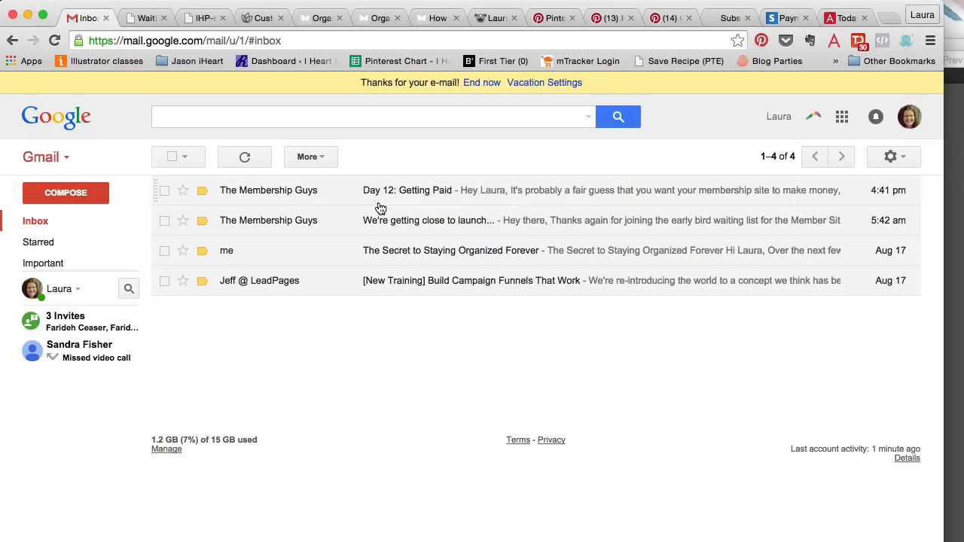
mouse_move(345, 210)
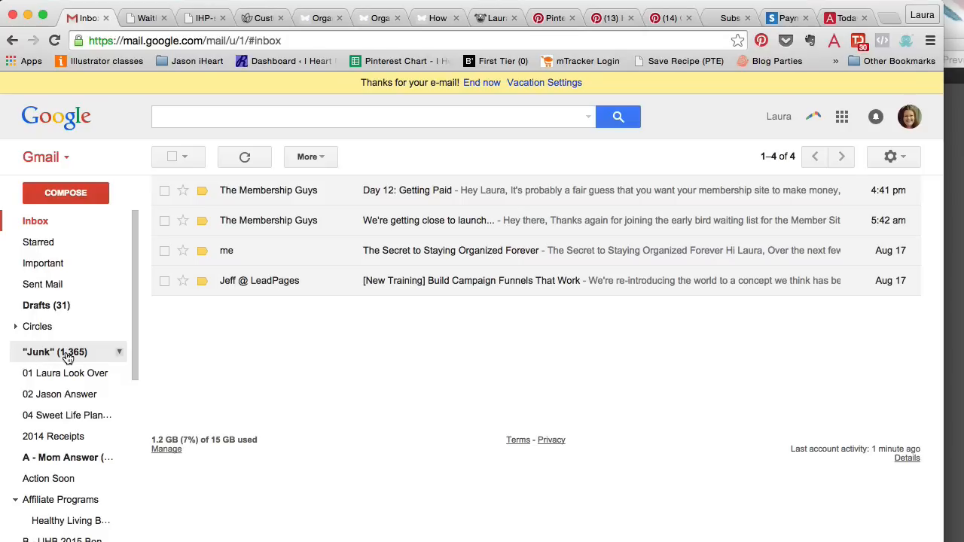
mouse_move(68, 352)
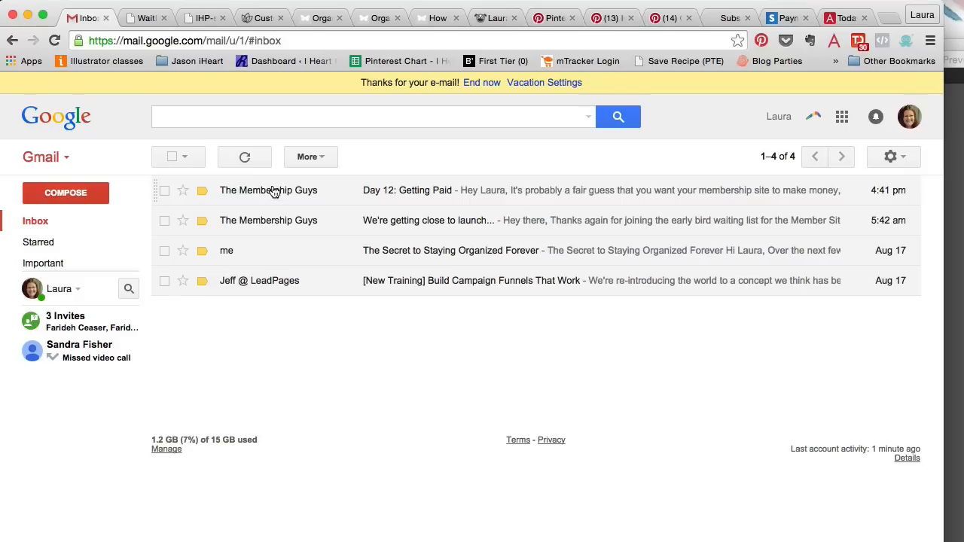
mouse_move(268, 190)
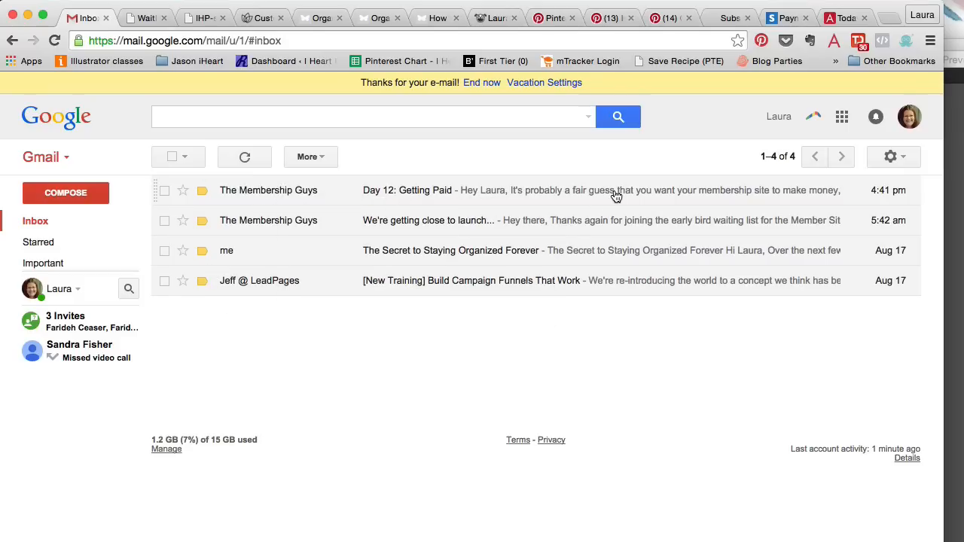
click(407, 190)
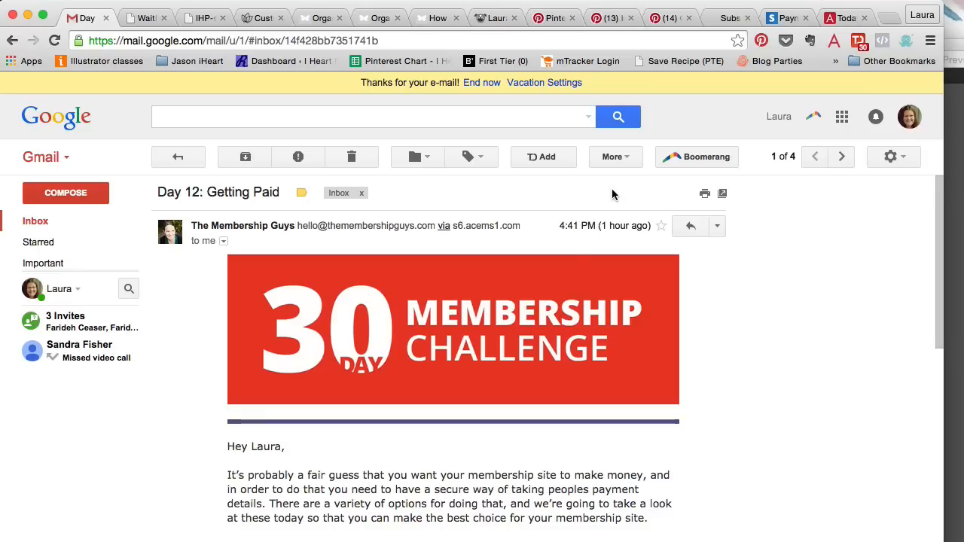
mouse_move(445, 368)
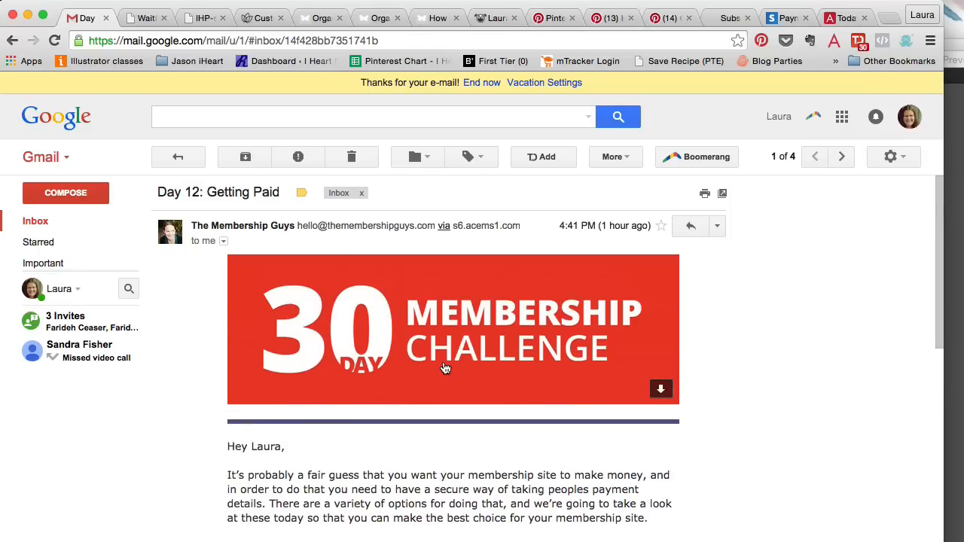
mouse_move(441, 368)
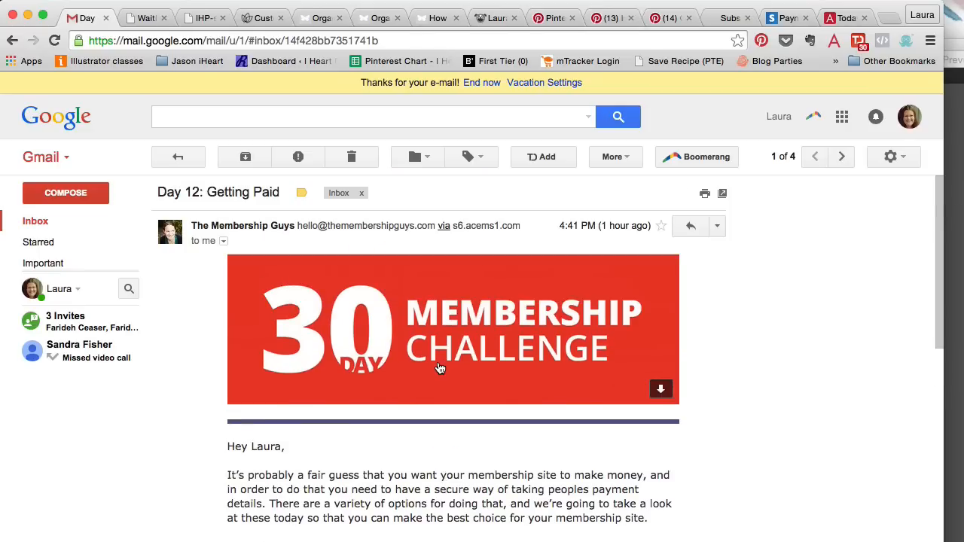
mouse_move(411, 397)
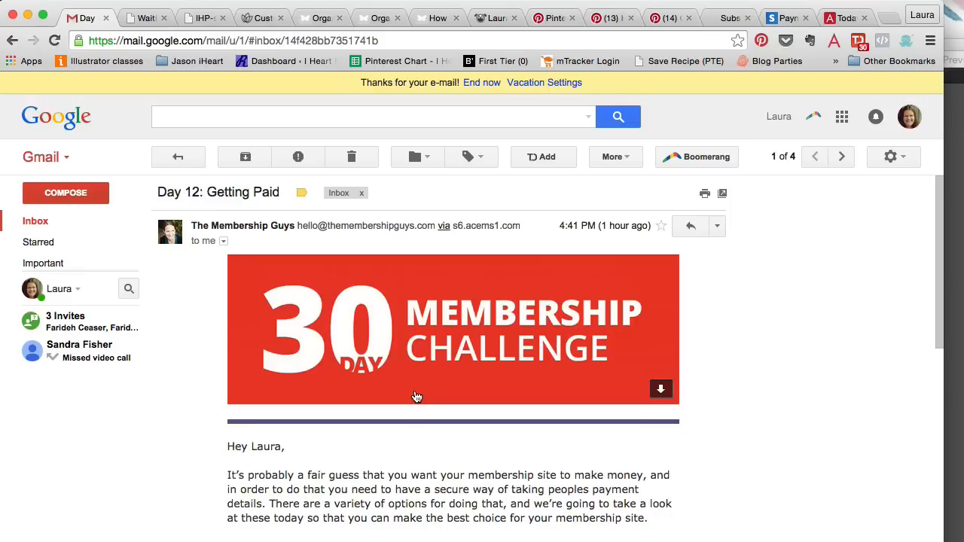
mouse_move(391, 489)
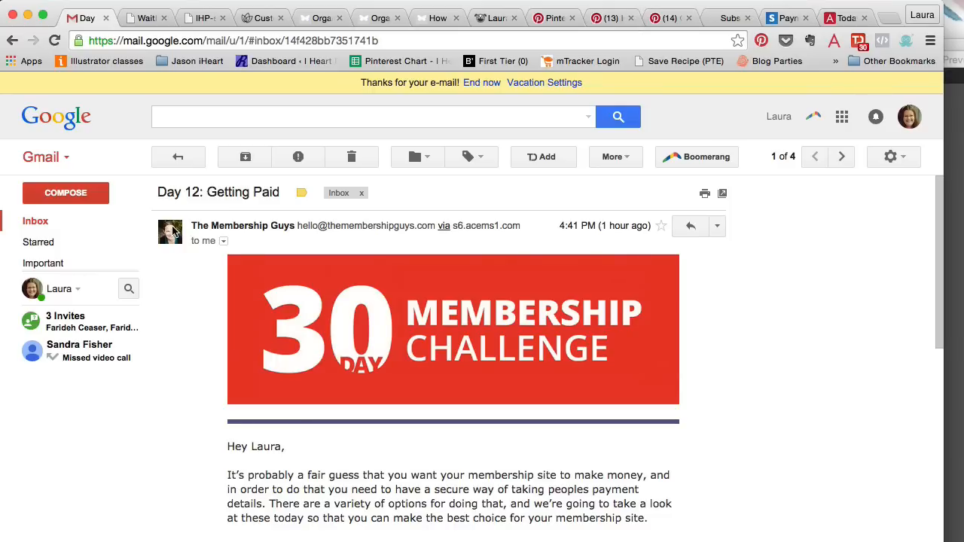
mouse_move(465, 307)
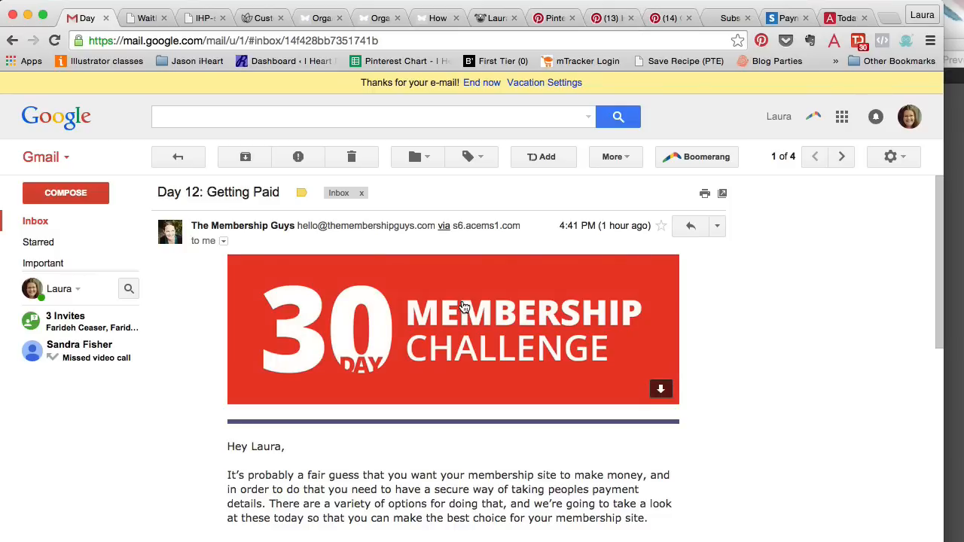
mouse_move(68, 242)
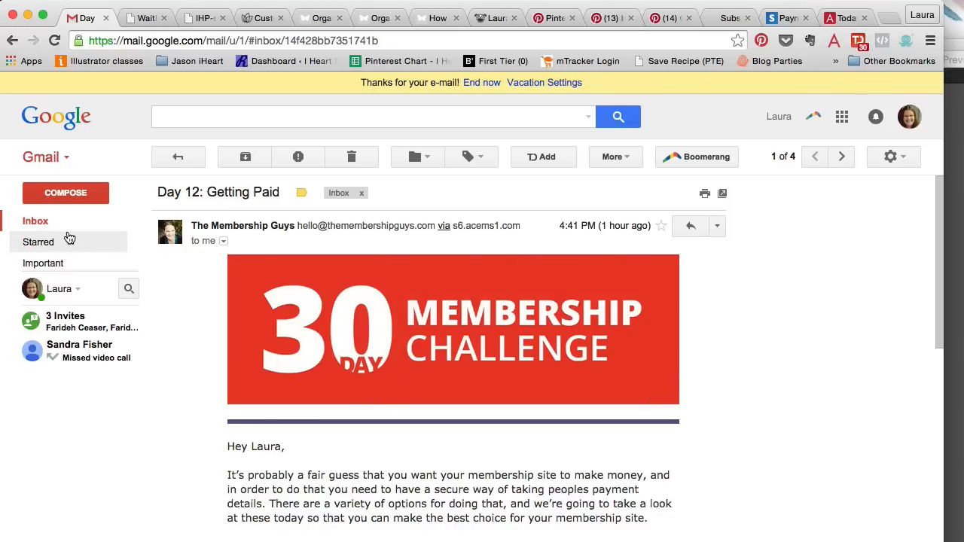
mouse_move(608, 275)
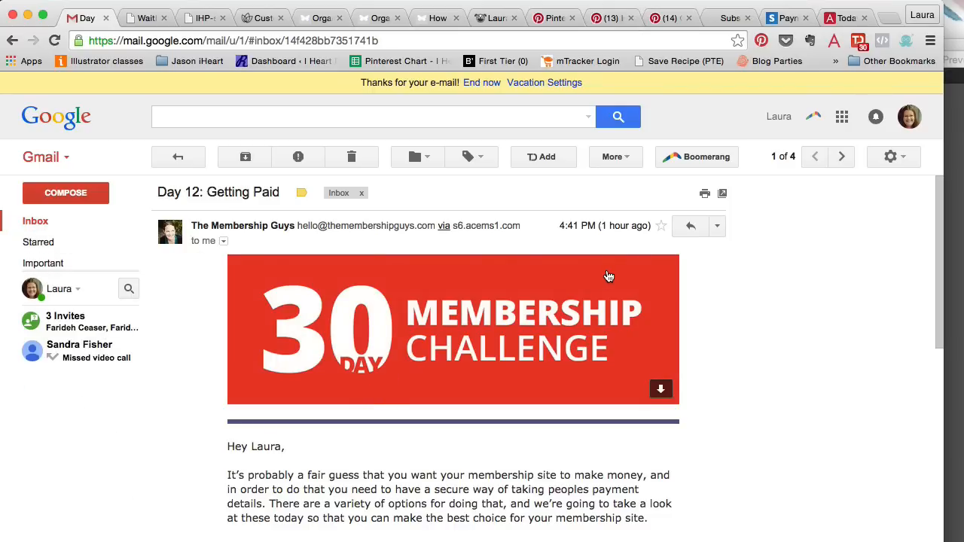
mouse_move(616, 157)
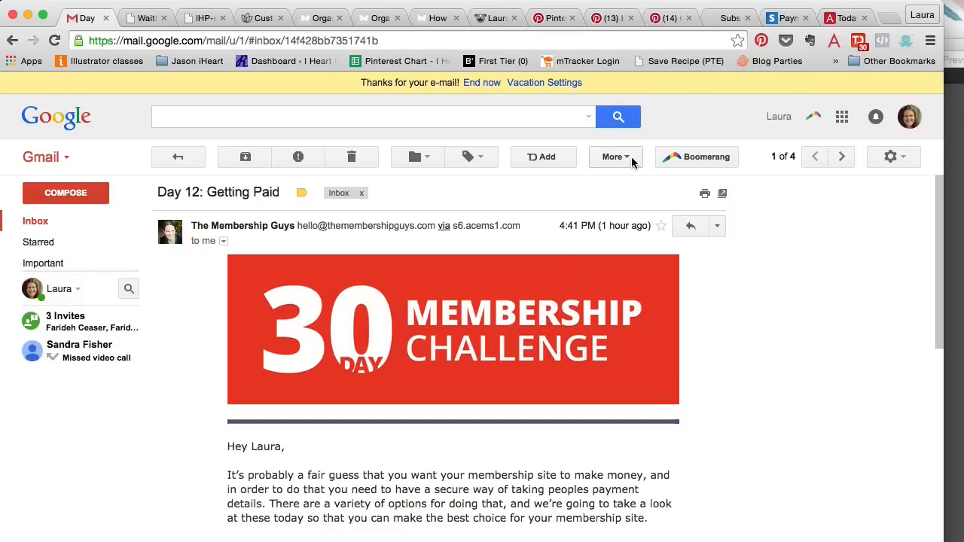
click(615, 157)
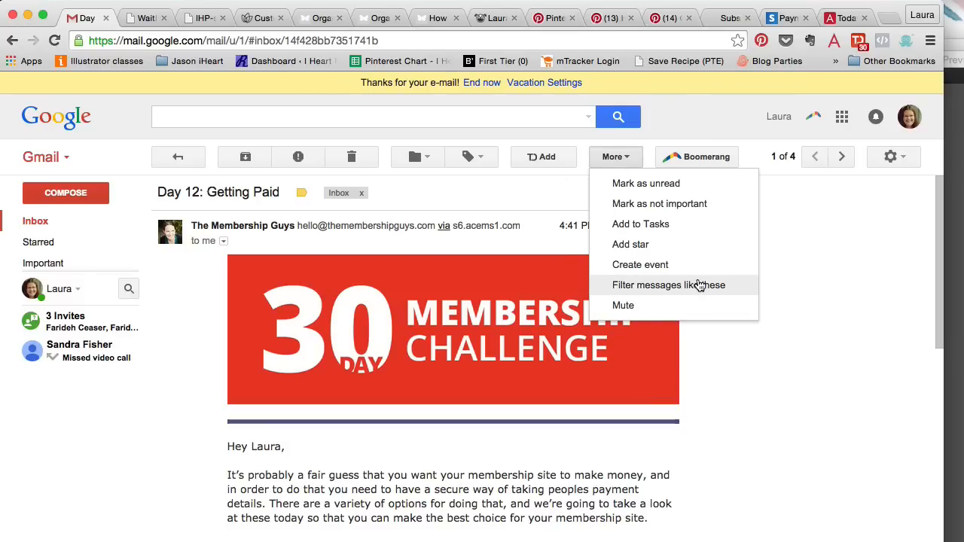
click(668, 285)
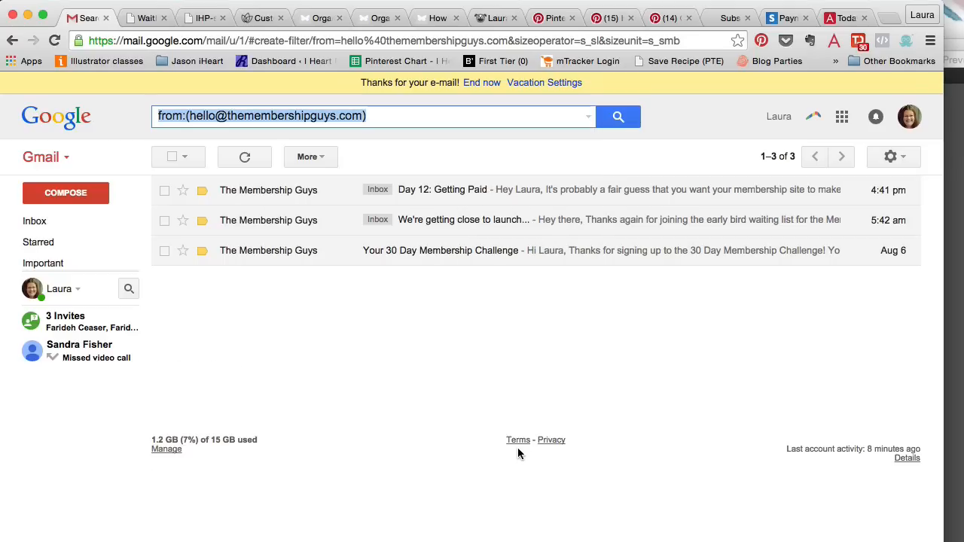
mouse_move(561, 254)
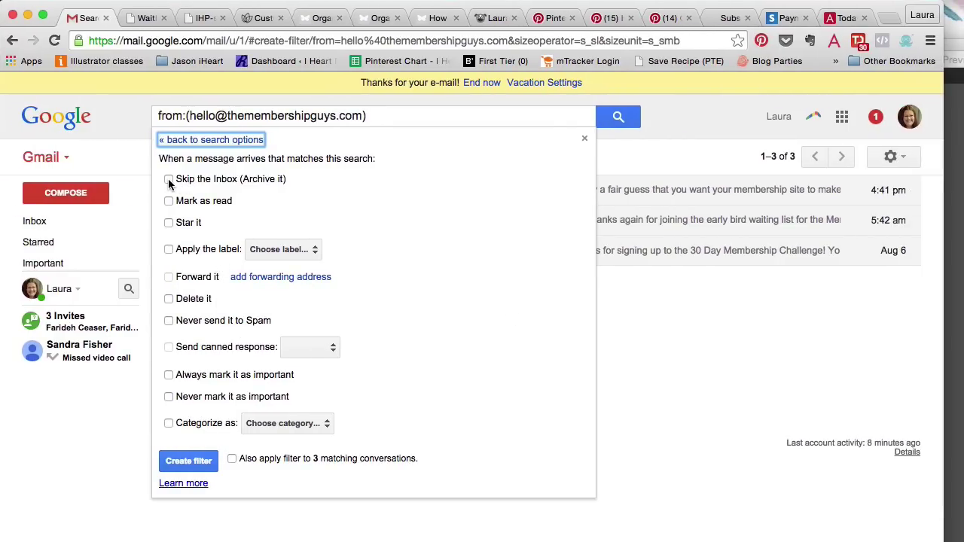
click(168, 178)
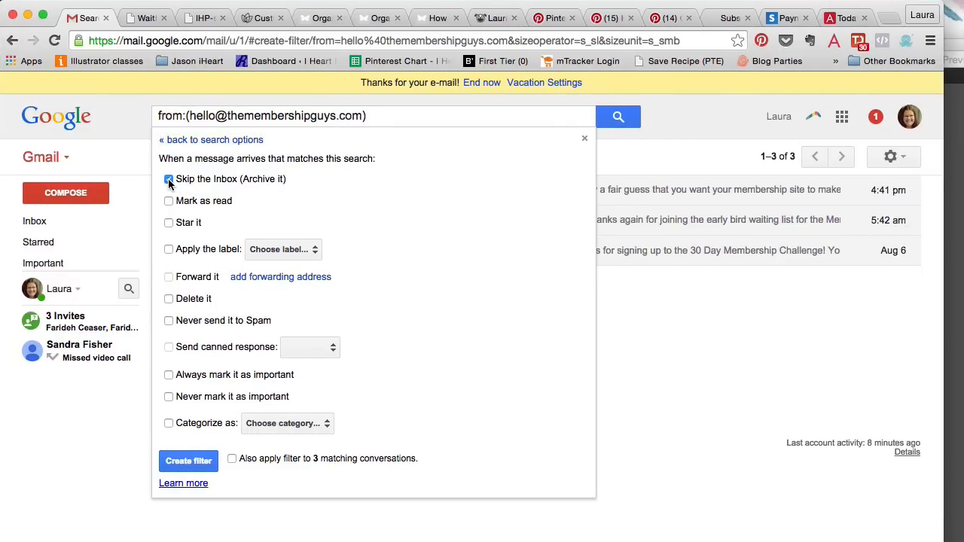
click(168, 179)
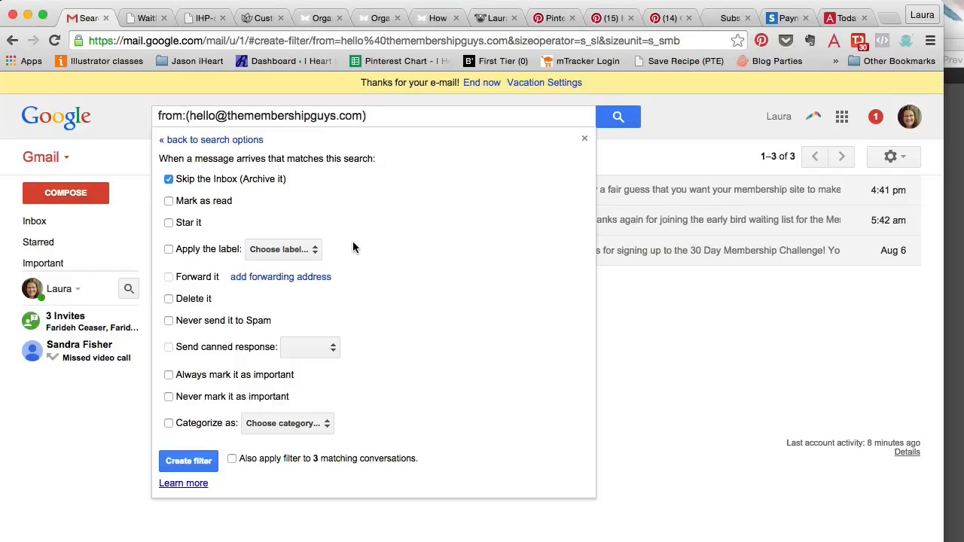
click(283, 249)
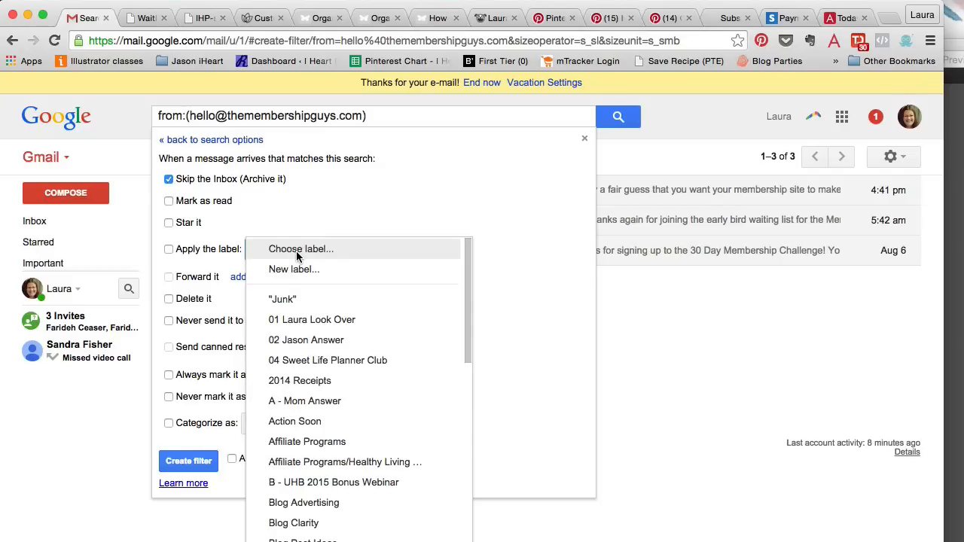
click(282, 299)
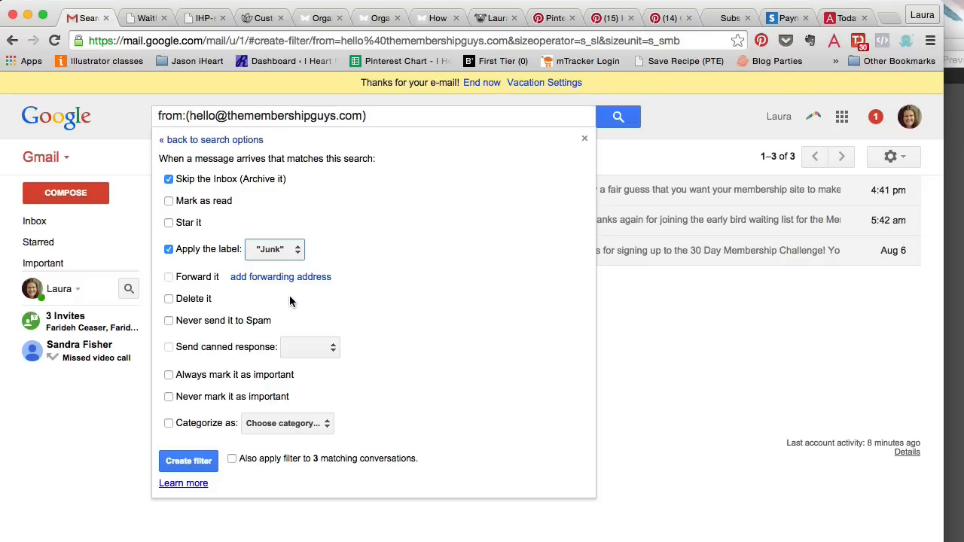
mouse_move(232, 221)
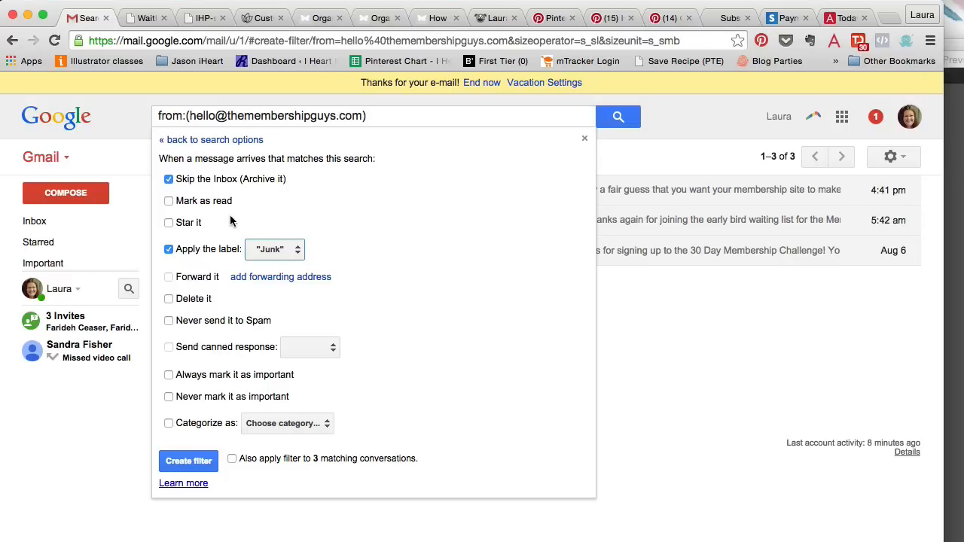
mouse_move(231, 232)
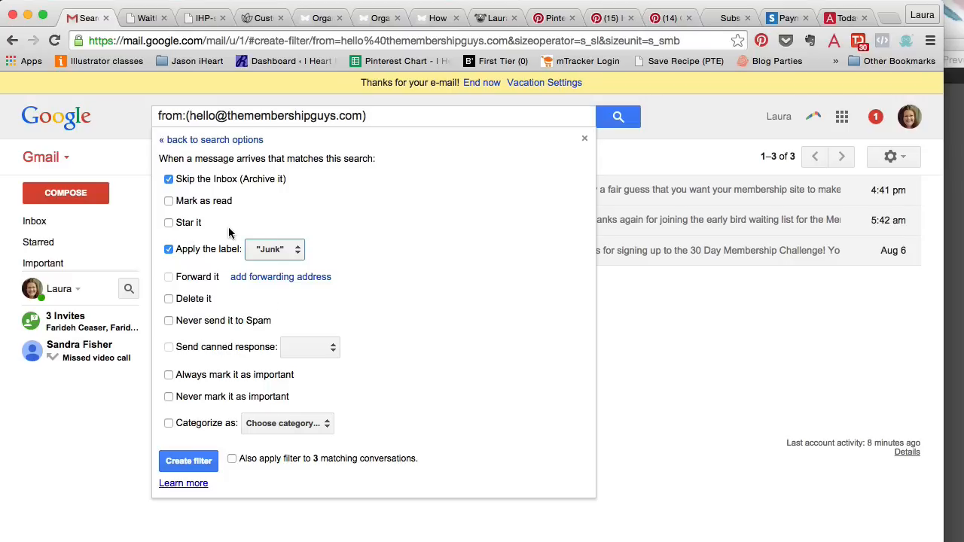
mouse_move(179, 234)
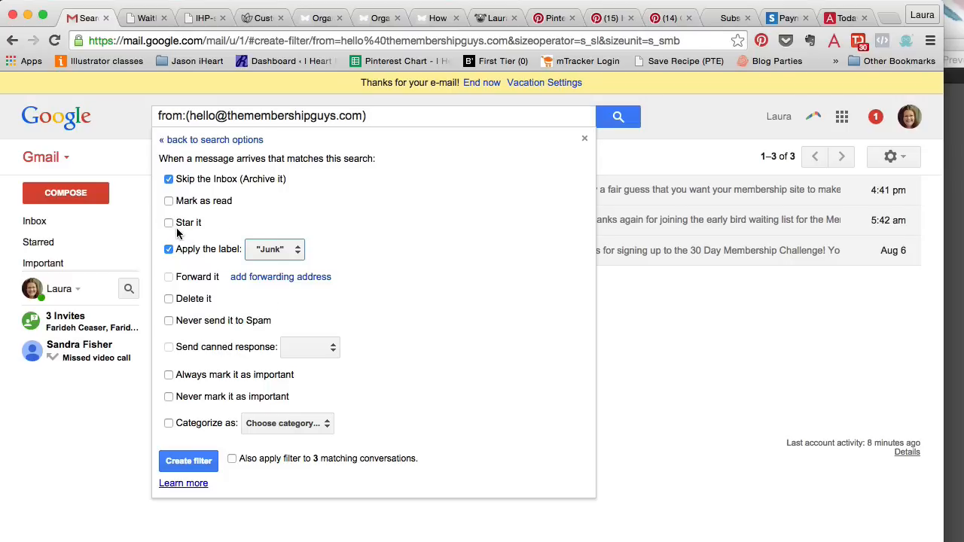
mouse_move(175, 315)
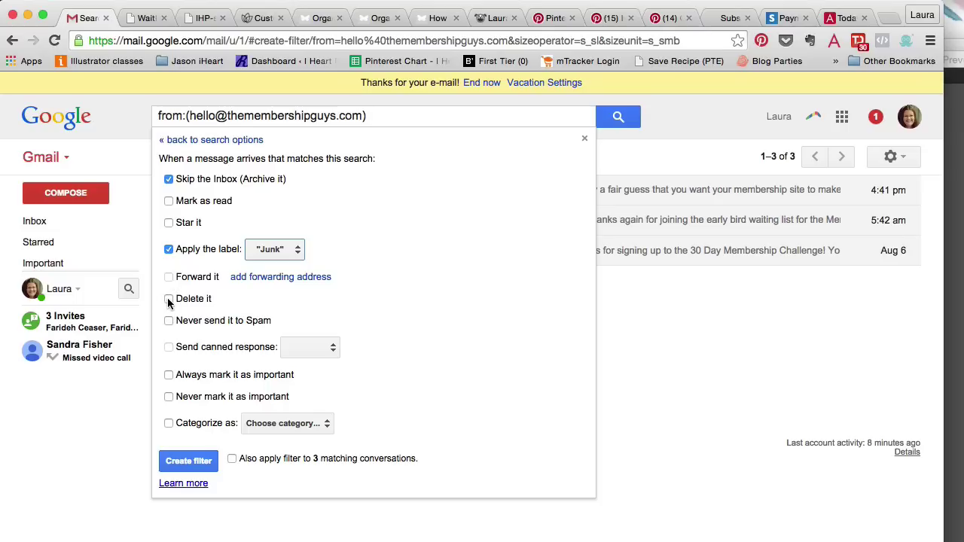
mouse_move(168, 301)
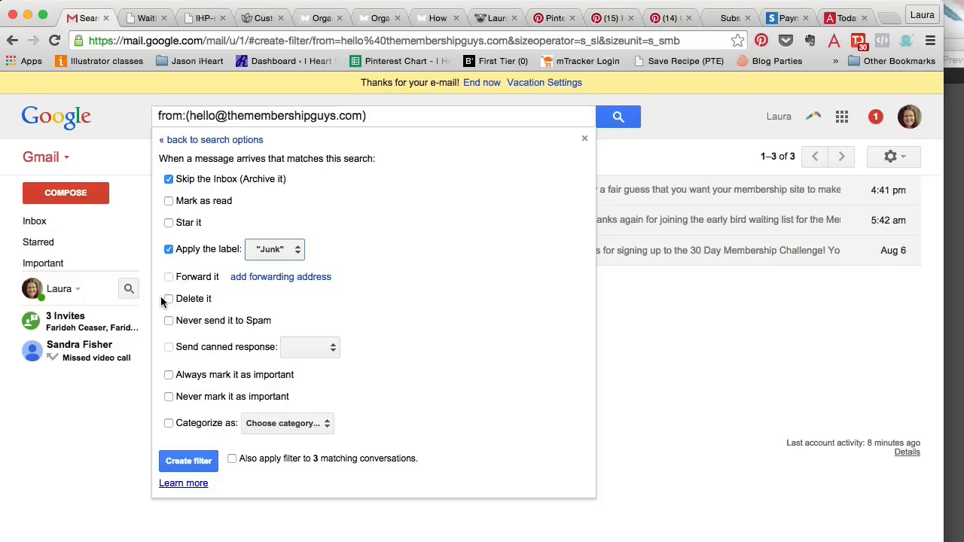
mouse_move(188, 361)
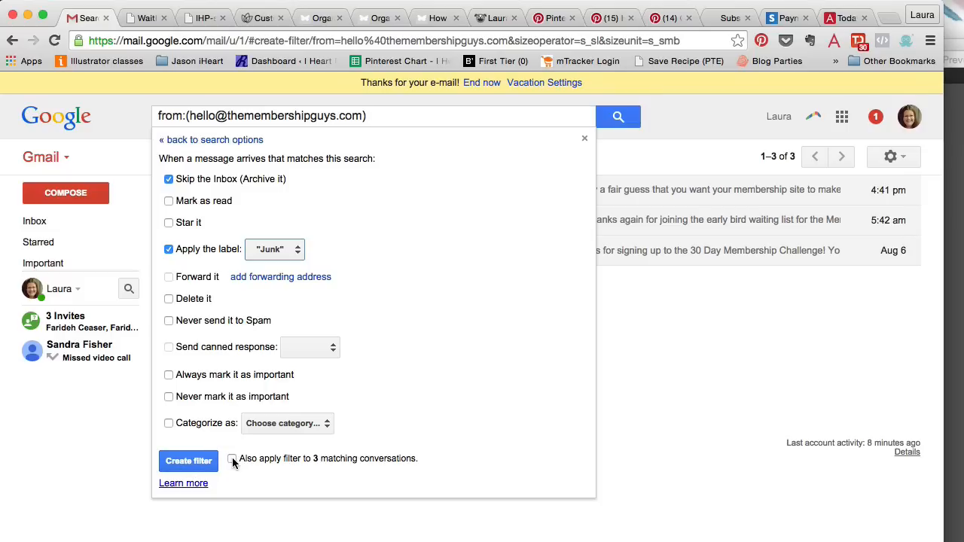
click(188, 461)
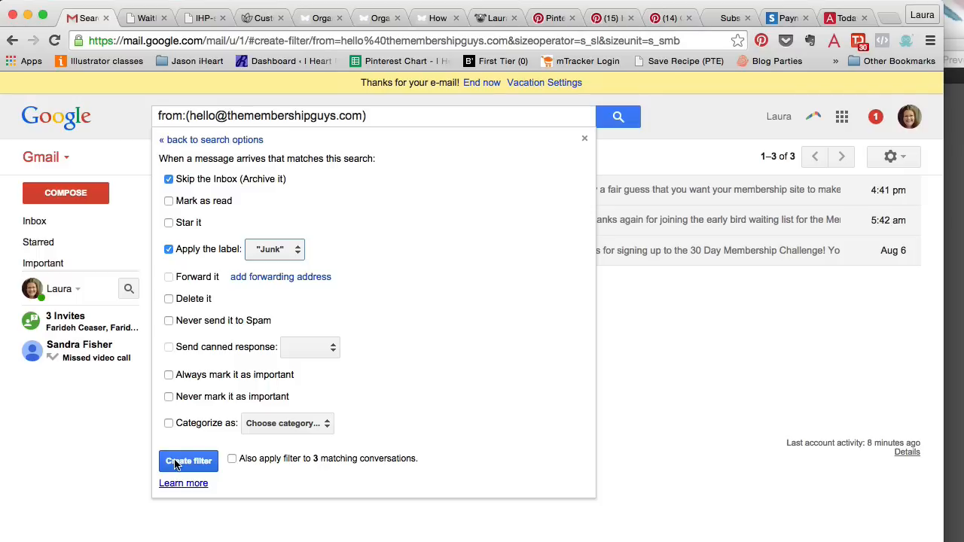
click(188, 461)
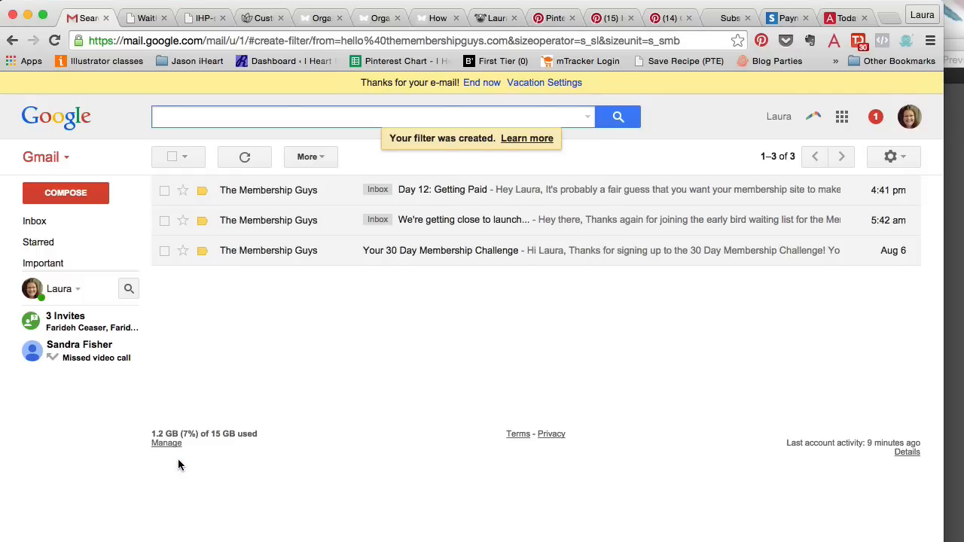
mouse_move(303, 201)
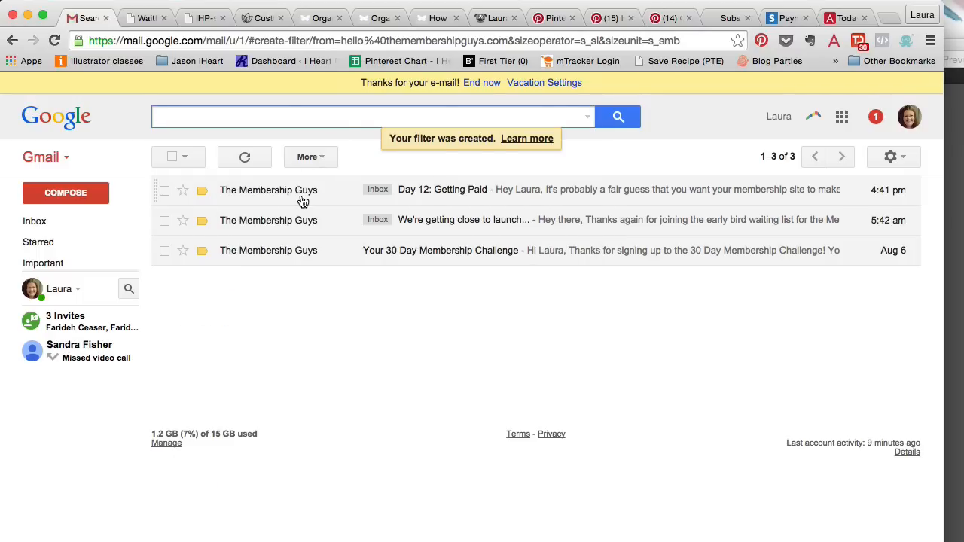
mouse_move(35, 221)
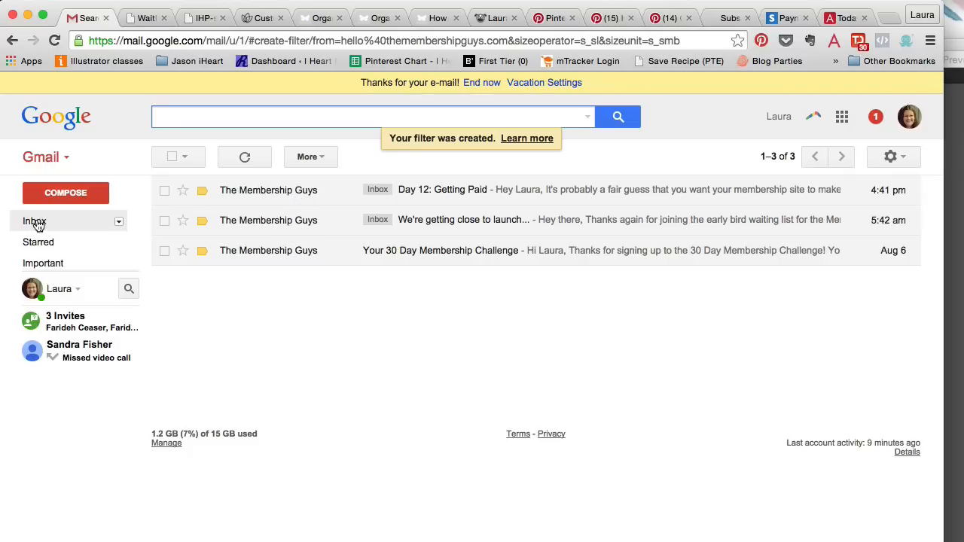
- Return to the Inbox and reopen the 'Day 12: Getting Paid' email
click(34, 221)
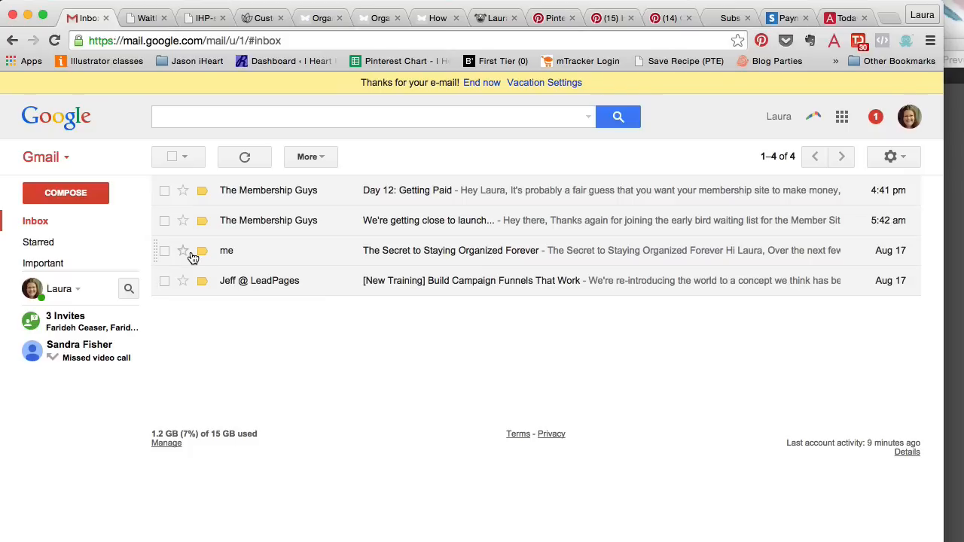
mouse_move(828, 126)
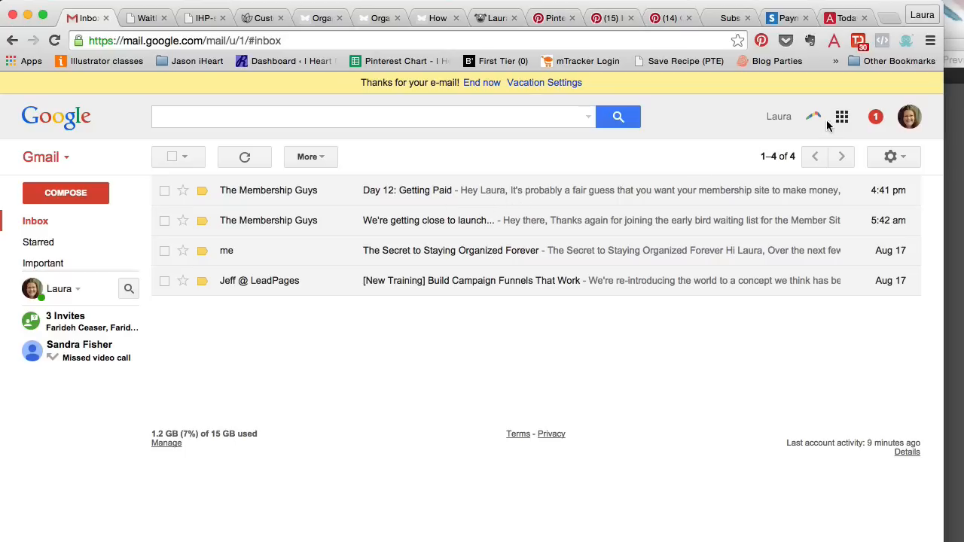
mouse_move(459, 206)
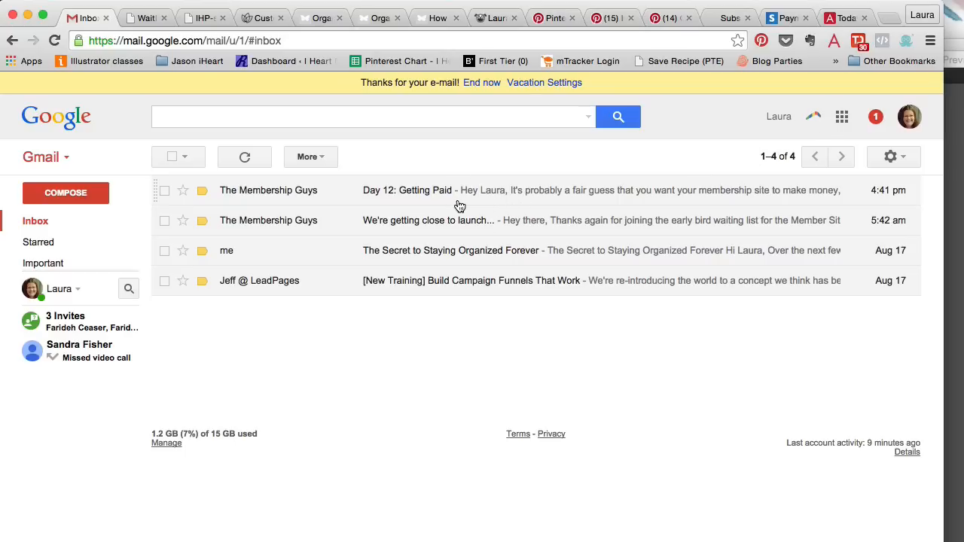
click(405, 190)
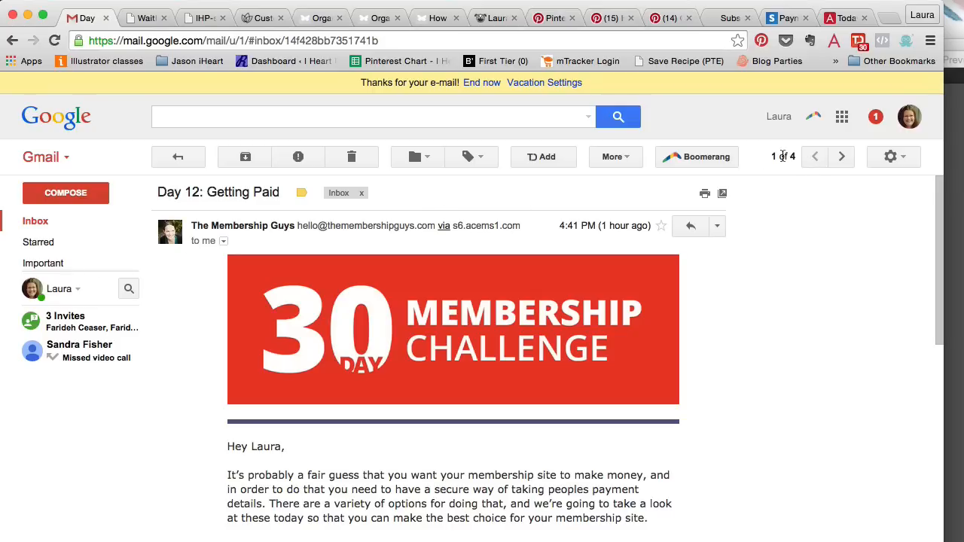
mouse_move(693, 160)
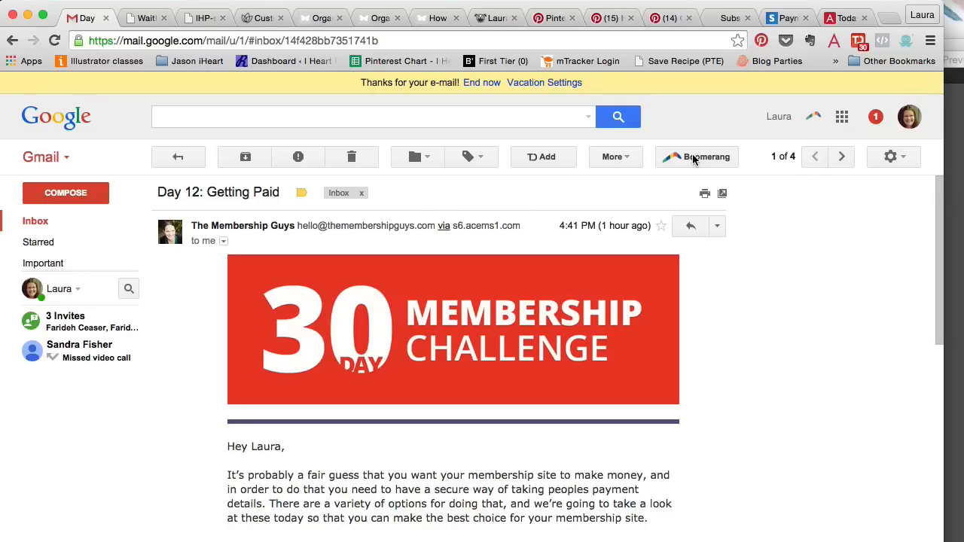
click(696, 156)
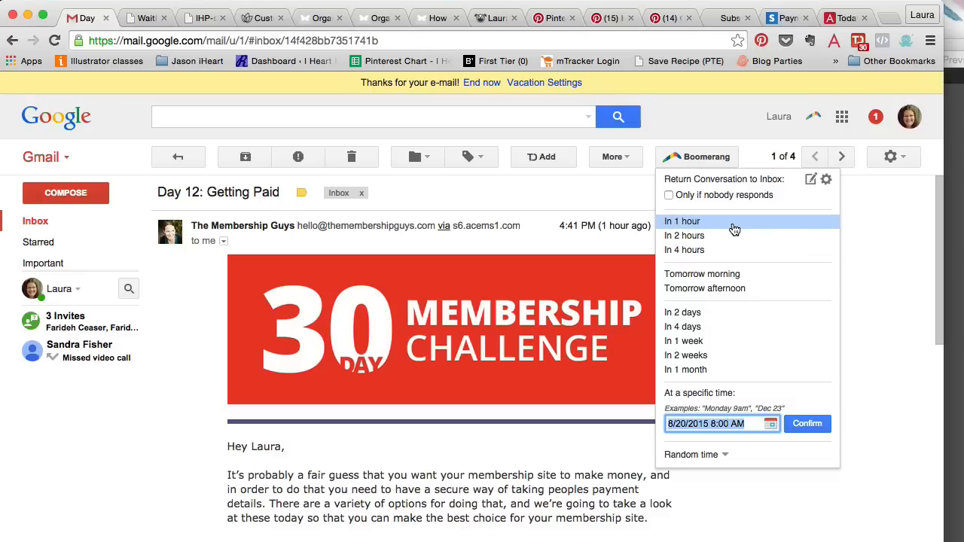
mouse_move(704, 219)
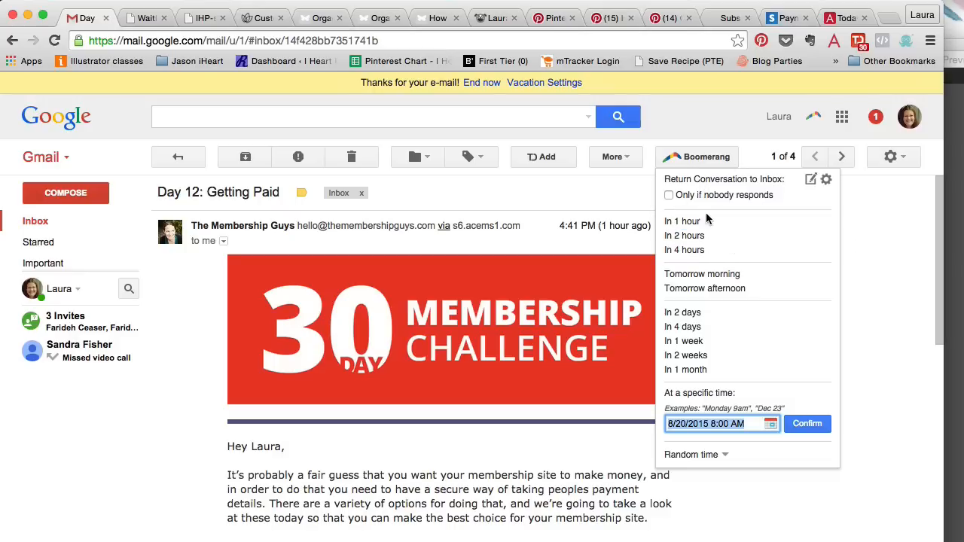
mouse_move(704, 288)
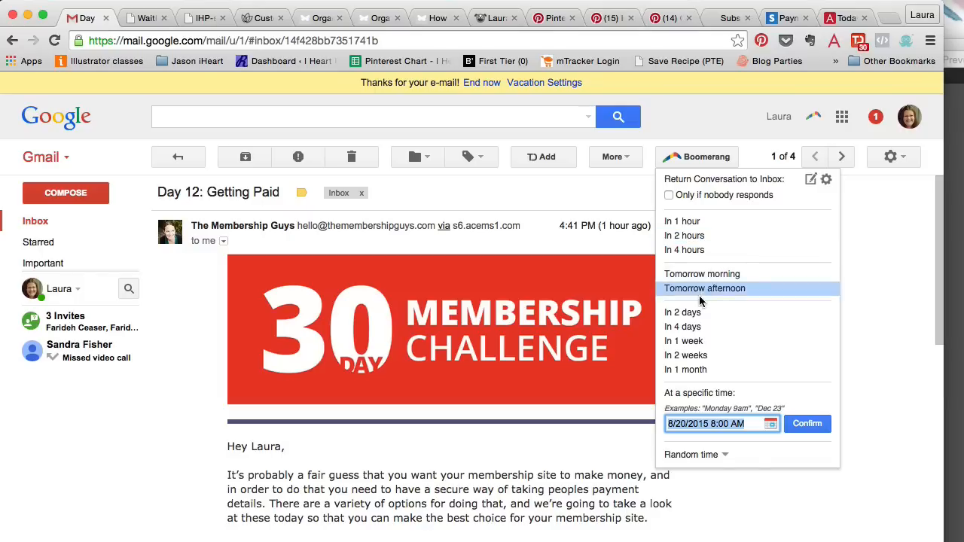
mouse_move(428, 317)
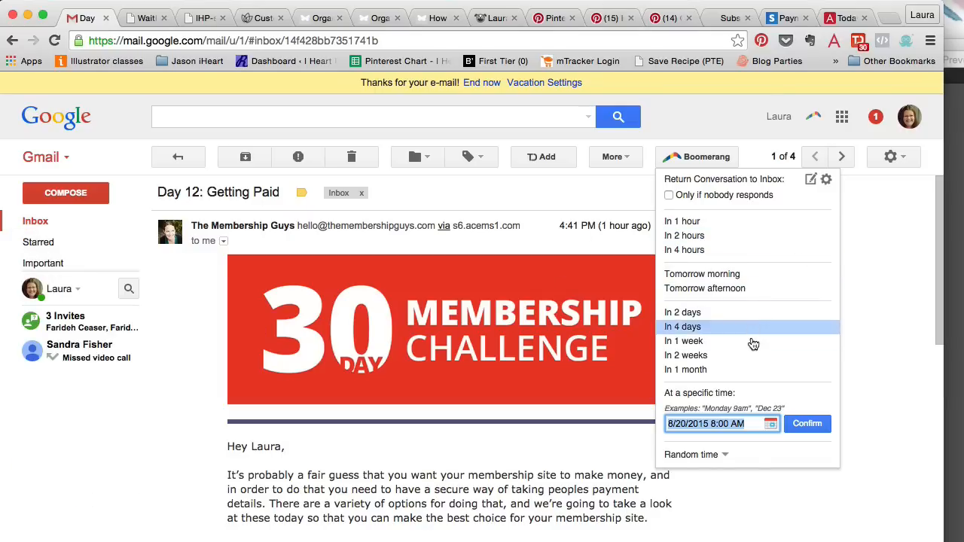
mouse_move(734, 273)
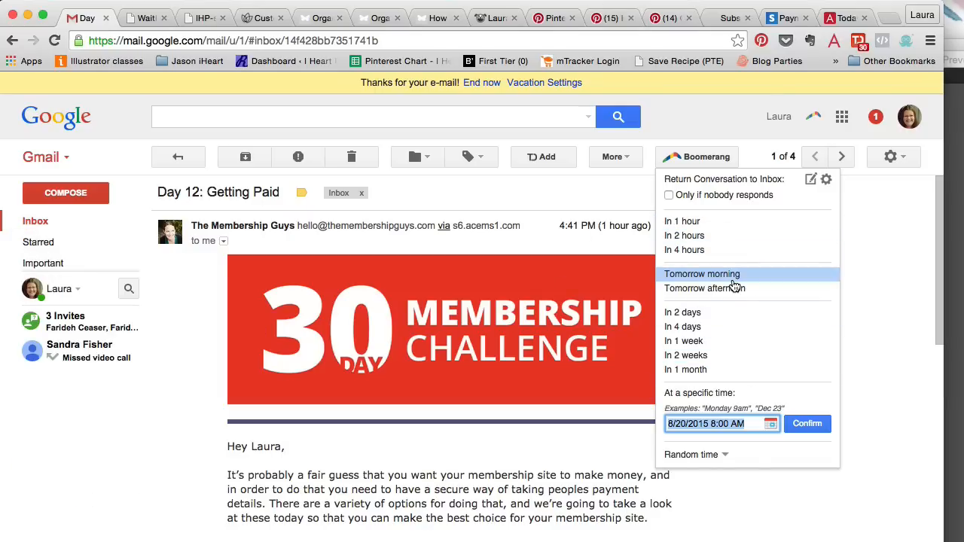
mouse_move(734, 236)
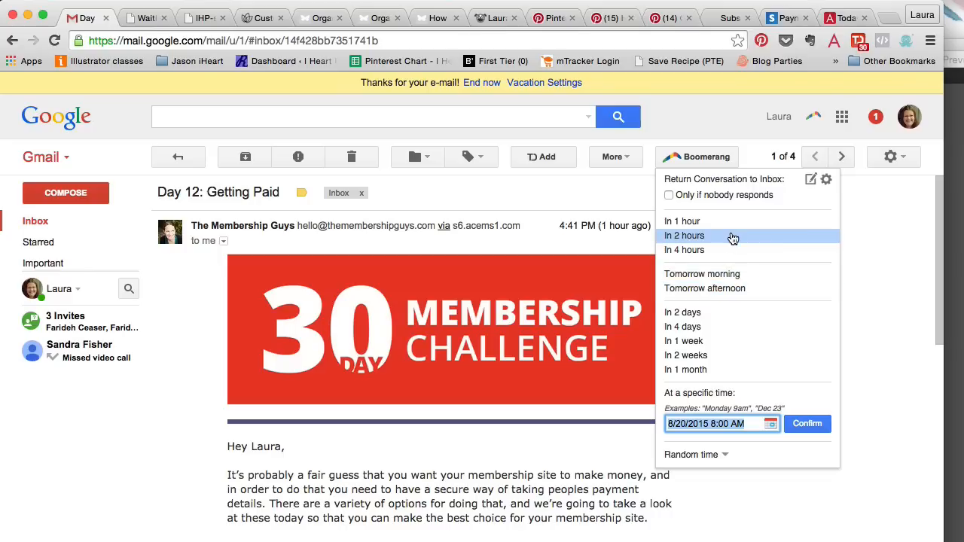
mouse_move(708, 236)
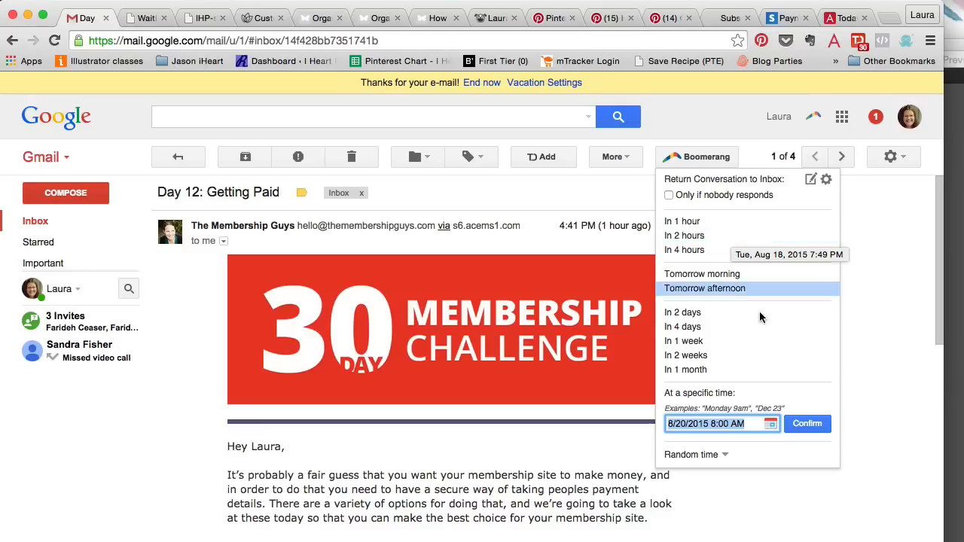
mouse_move(759, 313)
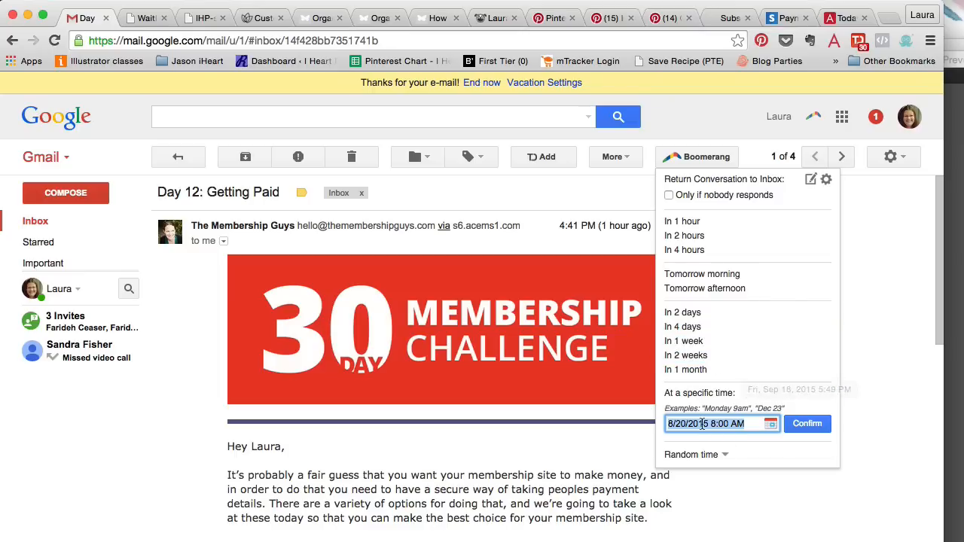
mouse_move(718, 387)
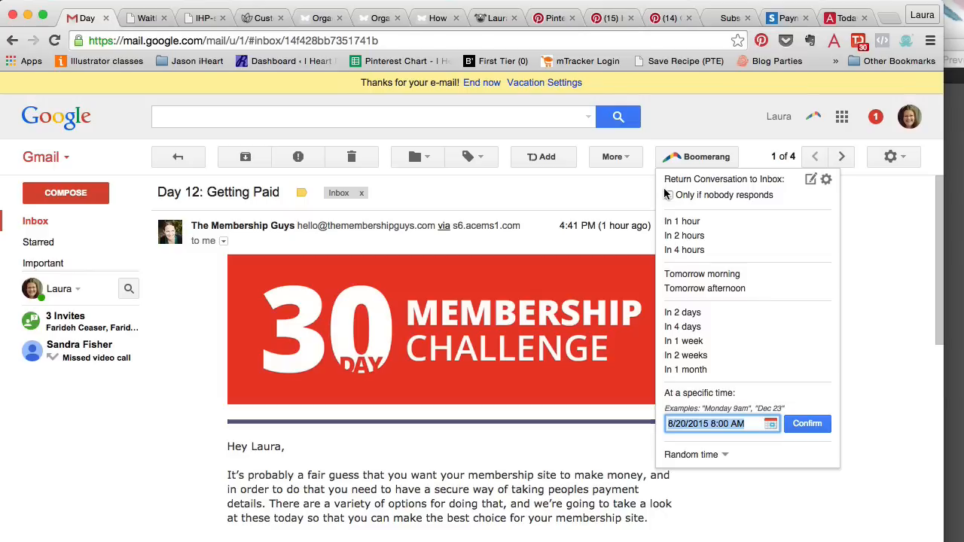
click(669, 195)
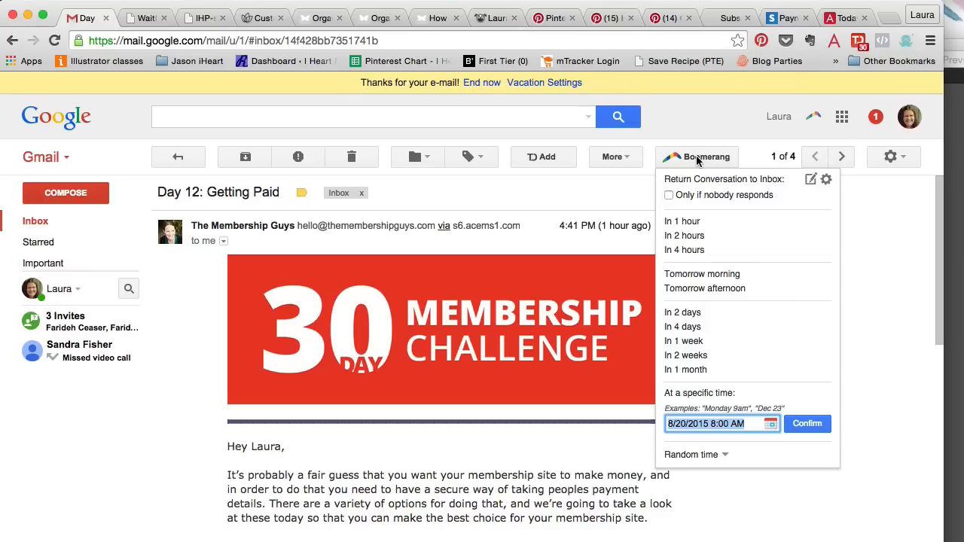
click(260, 355)
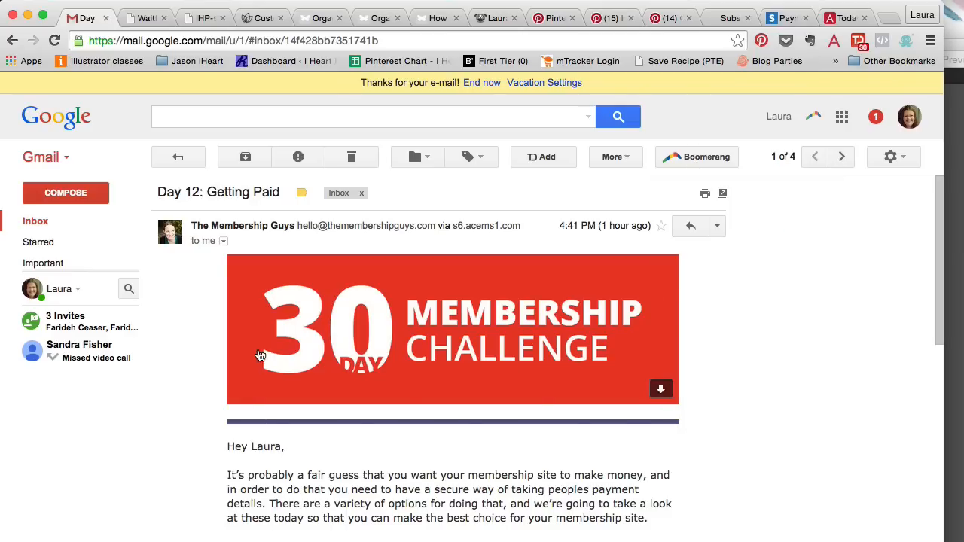